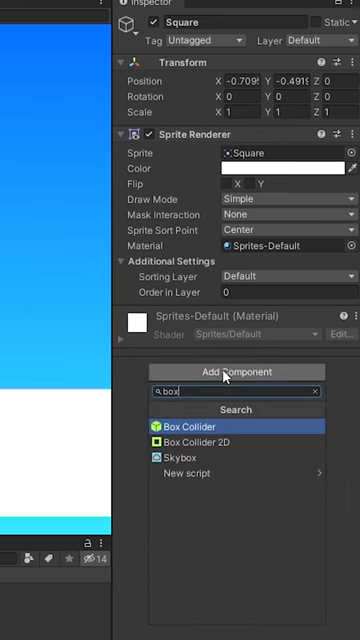
Add a Box Collider 2D component to the Square object
click(196, 440)
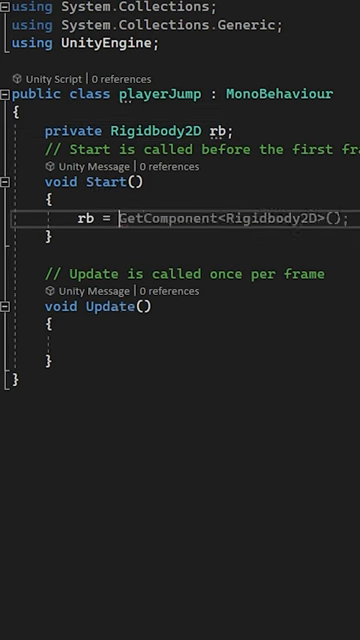
Declare 'public float jump' and begin rb.AddForce(new Vector2(rb.velocity.x, …)) inside the Jump button check
text(public f)
click(180, 340)
text(rb.AddForce()
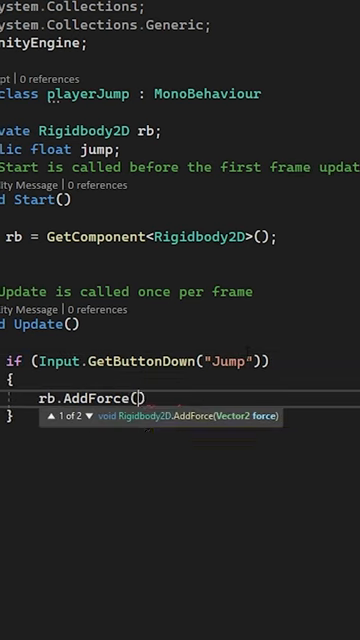
text(new Vector2(rb.velocity.x,)
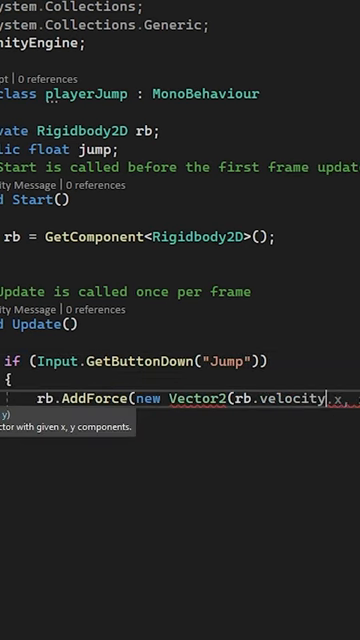